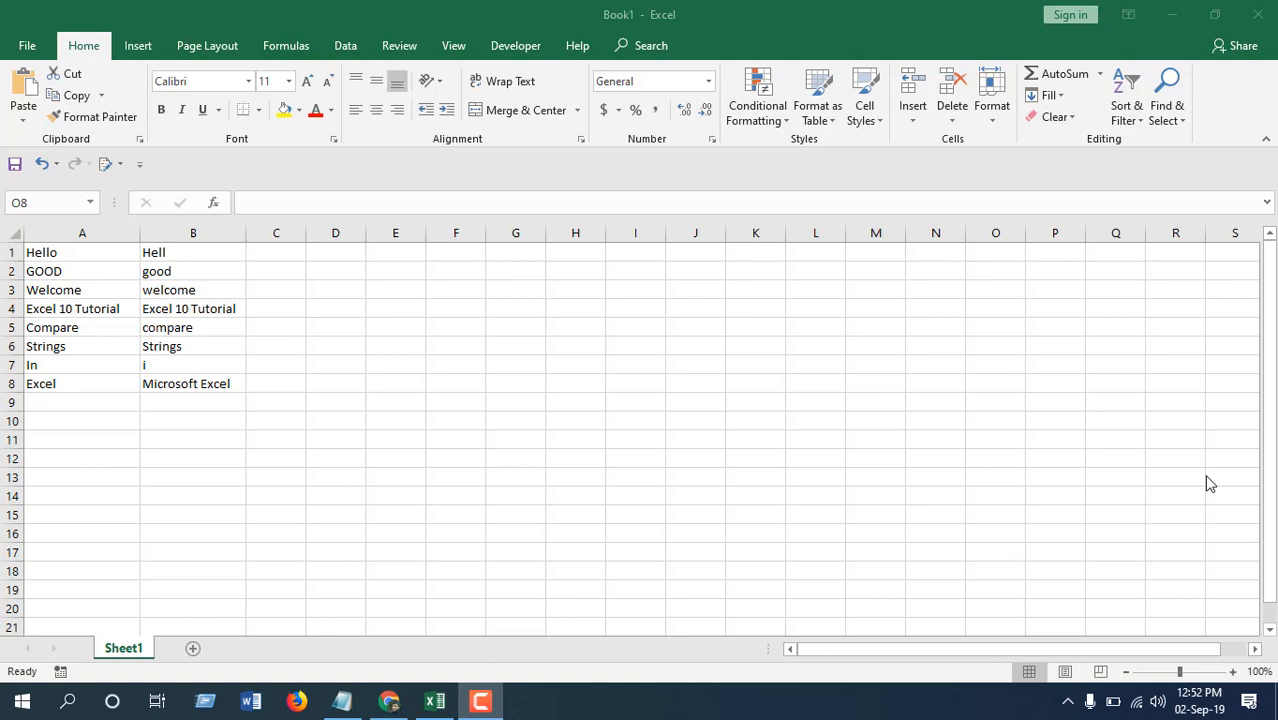
mouse_move(1220, 472)
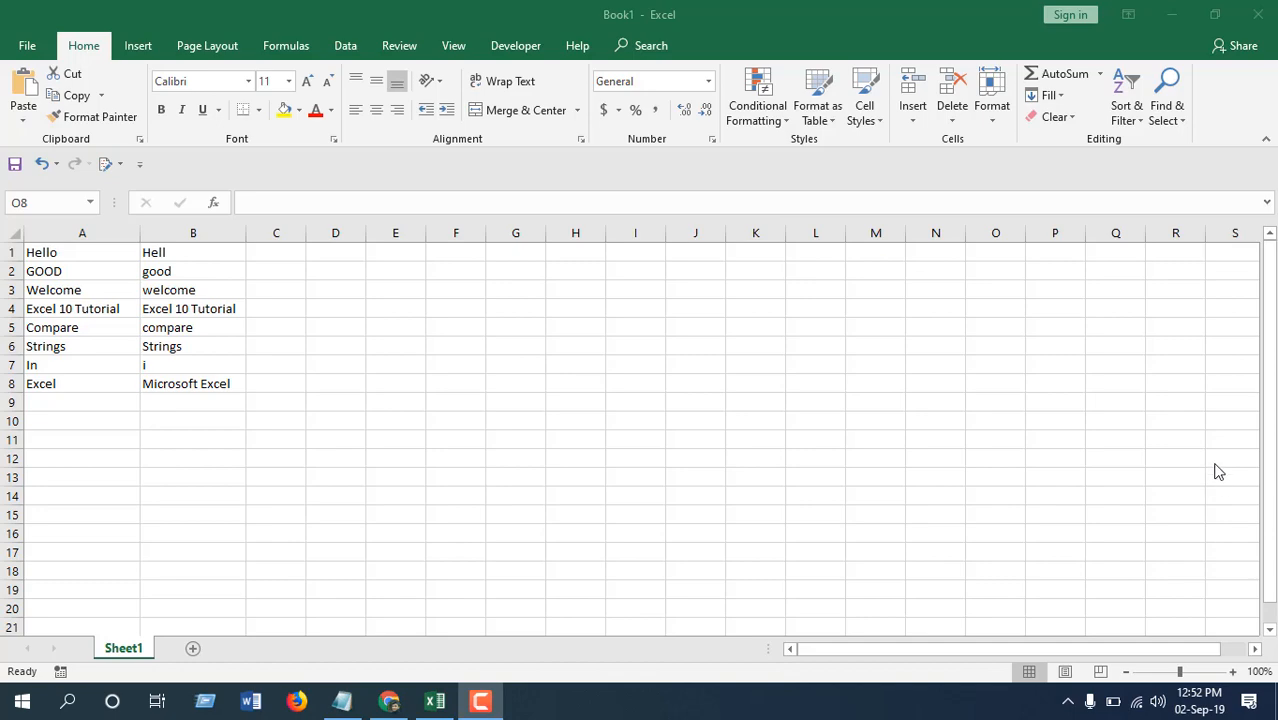
mouse_move(720, 340)
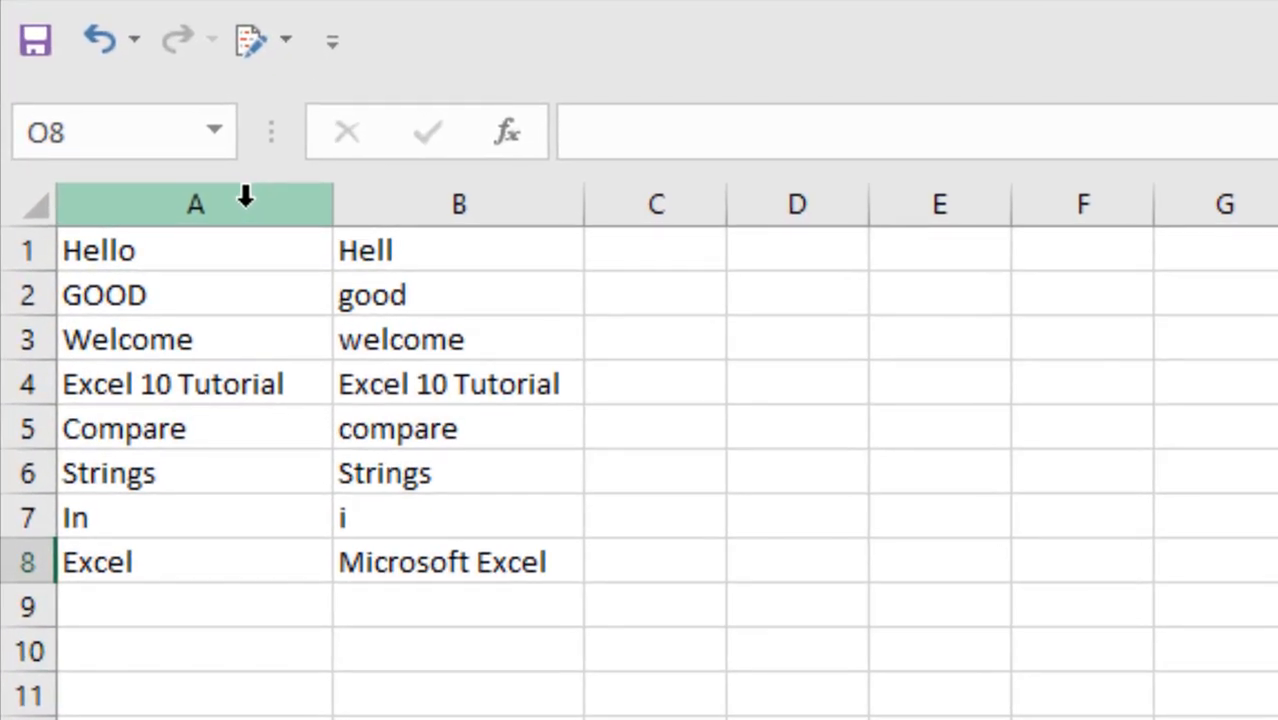
Highlight the string lists in columns A and B and select Hello in A1.
drag(196, 204, 460, 204)
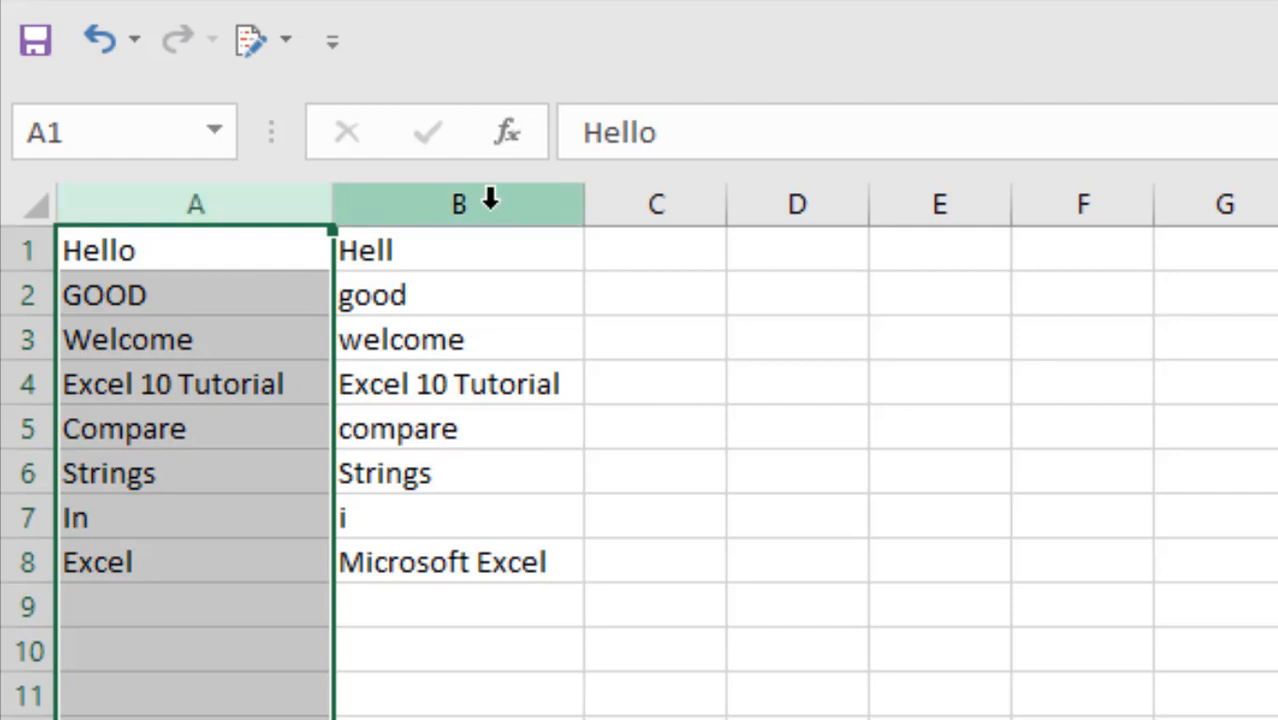
click(458, 204)
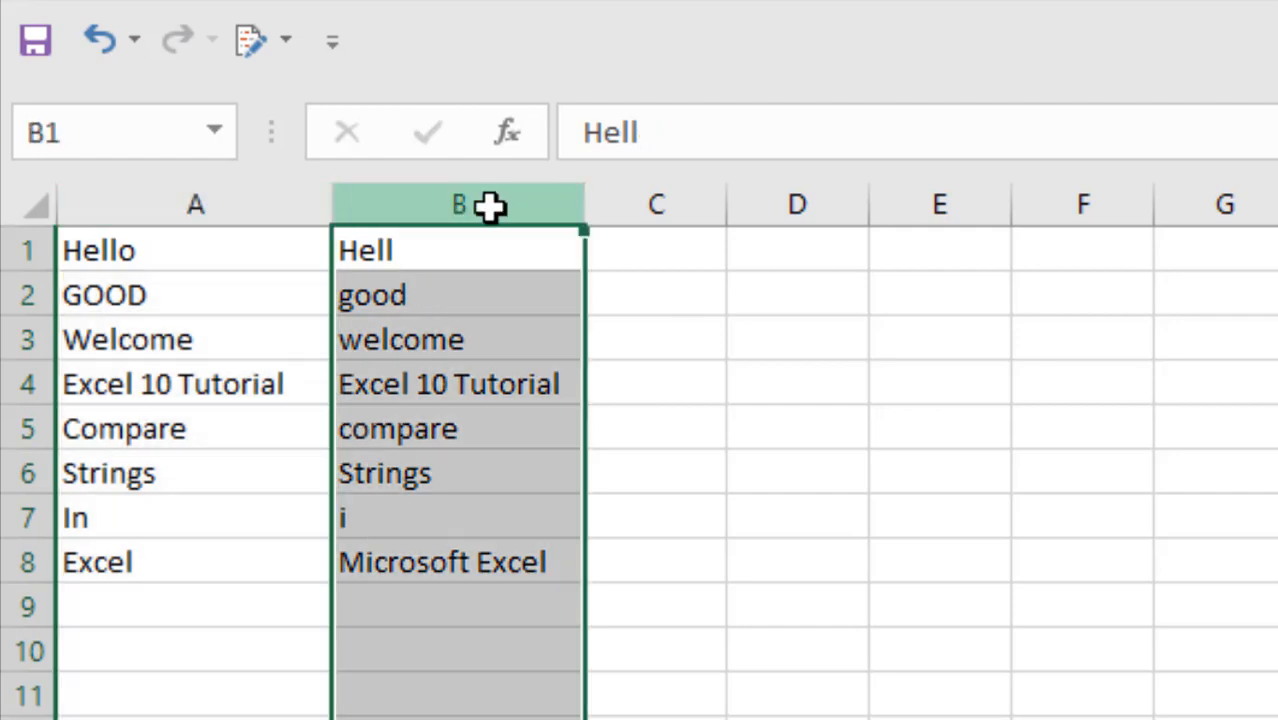
click(196, 250)
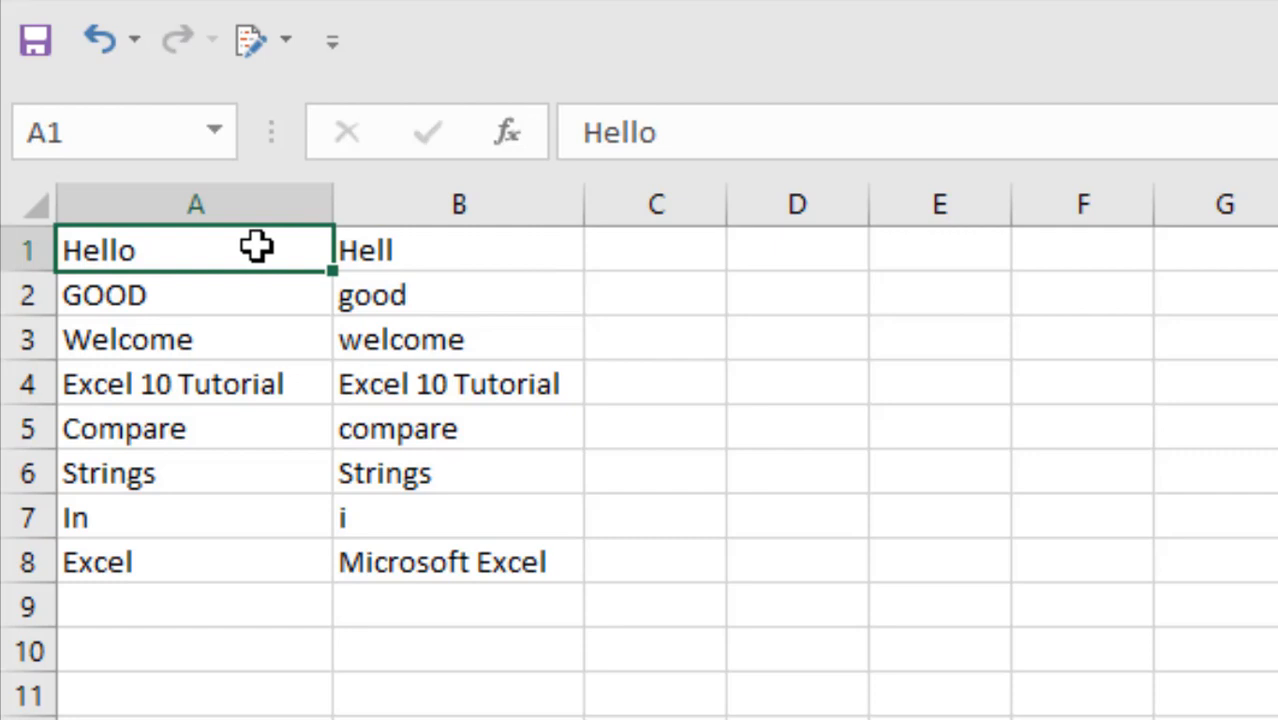
mouse_move(958, 526)
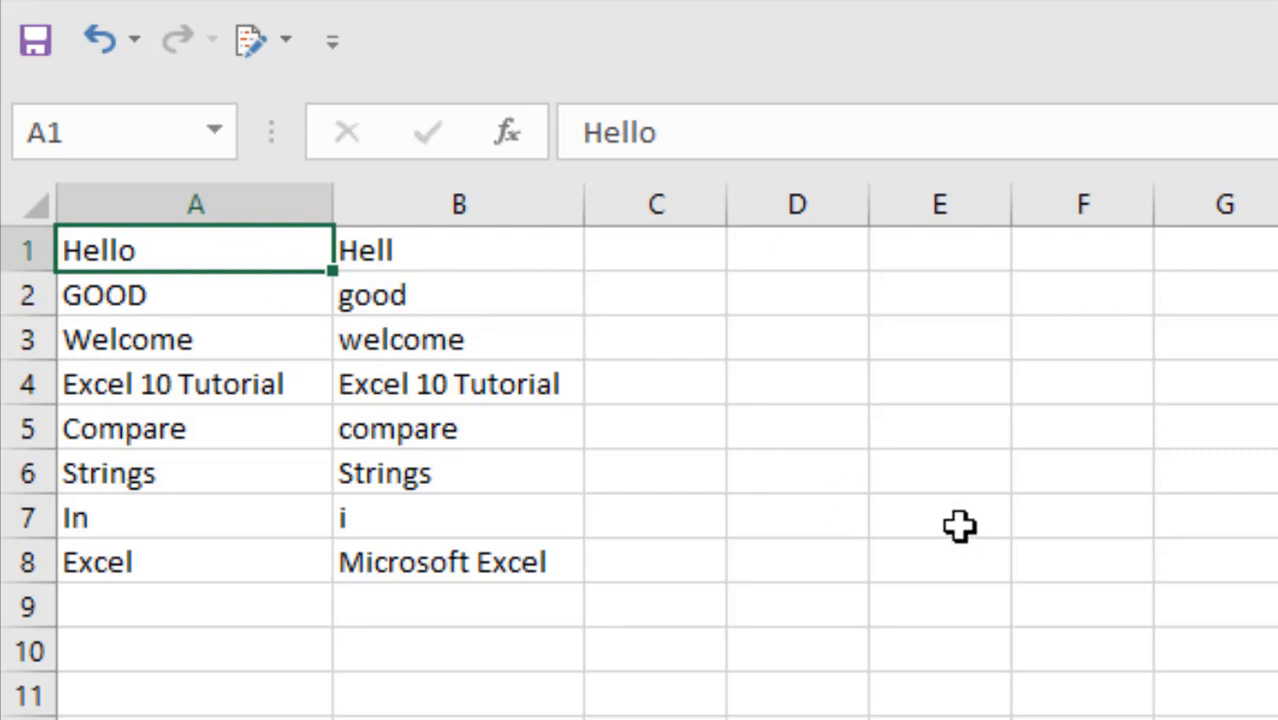
mouse_move(948, 512)
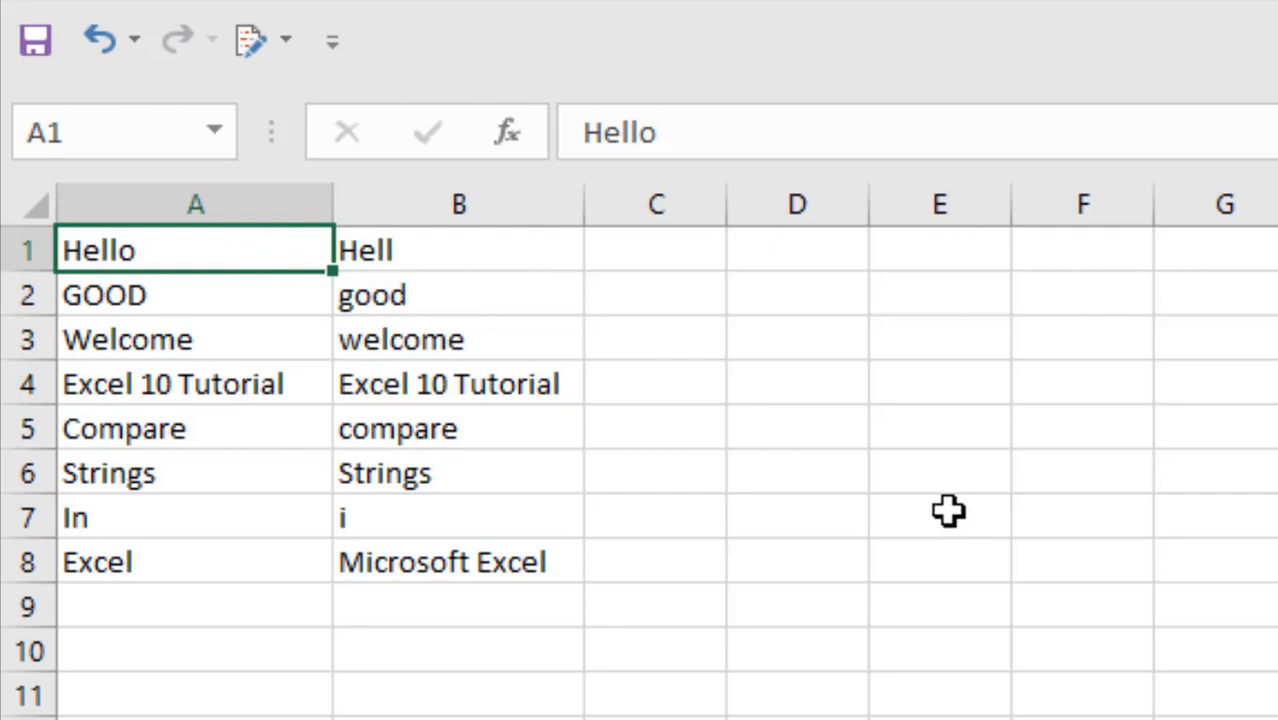
mouse_move(156, 250)
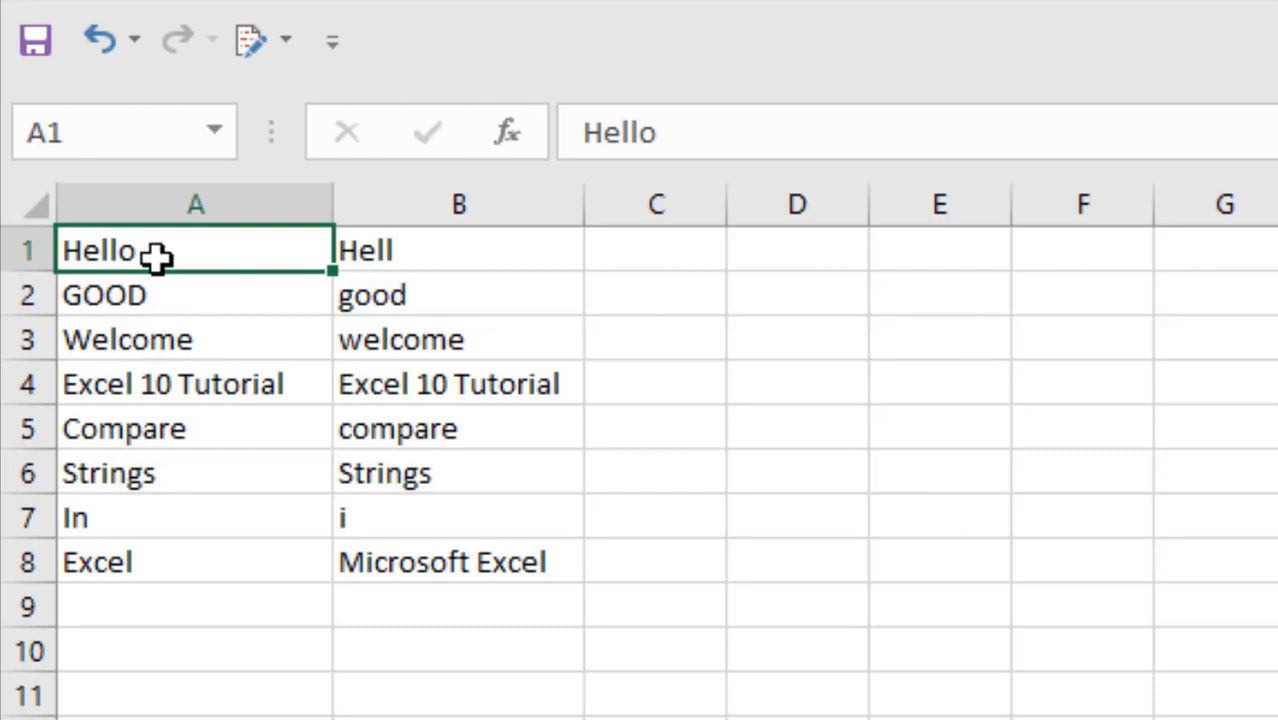
mouse_move(210, 238)
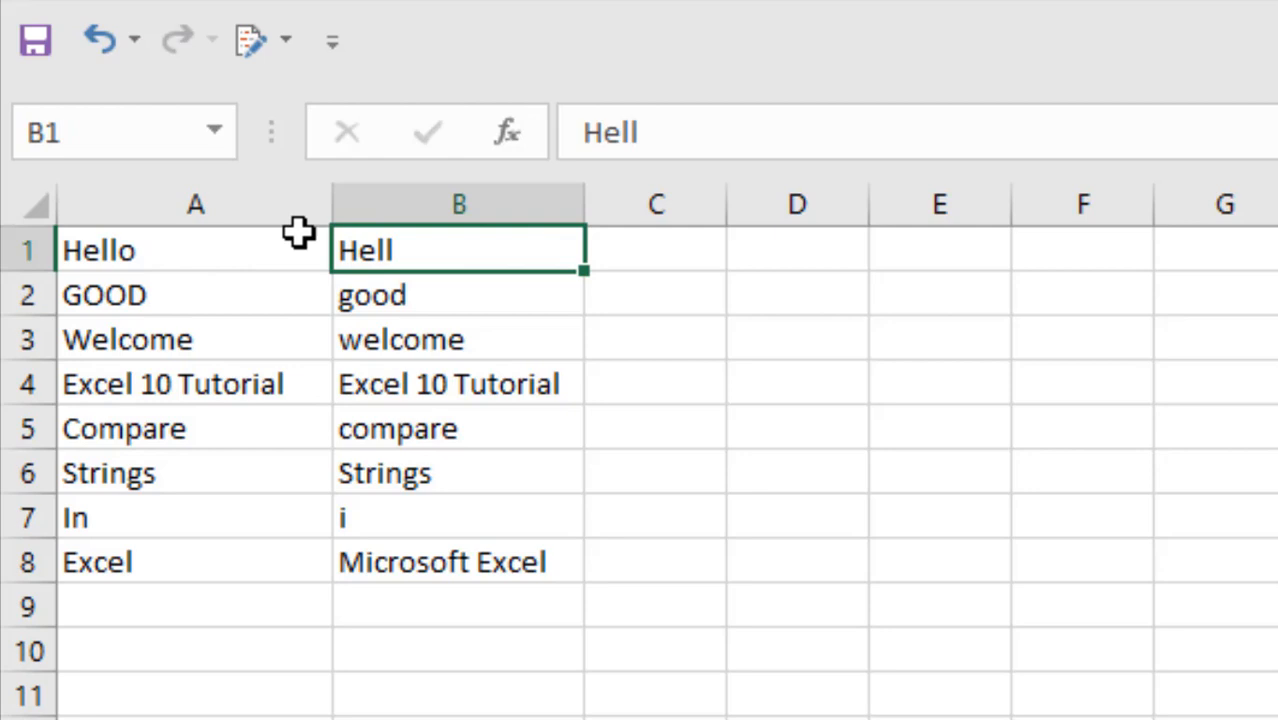
mouse_move(288, 250)
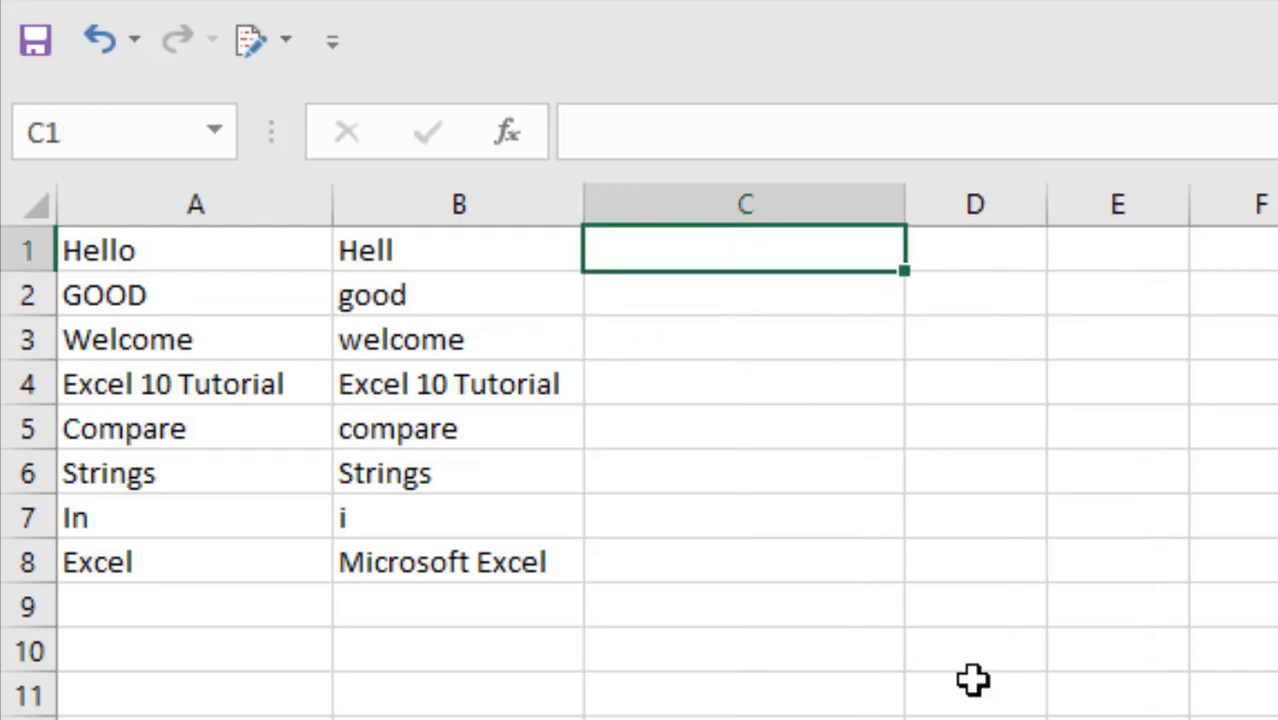
Enter =EXACT(A1,B1) in C1 so Hello vs Hell returns FALSE.
text(=exact)
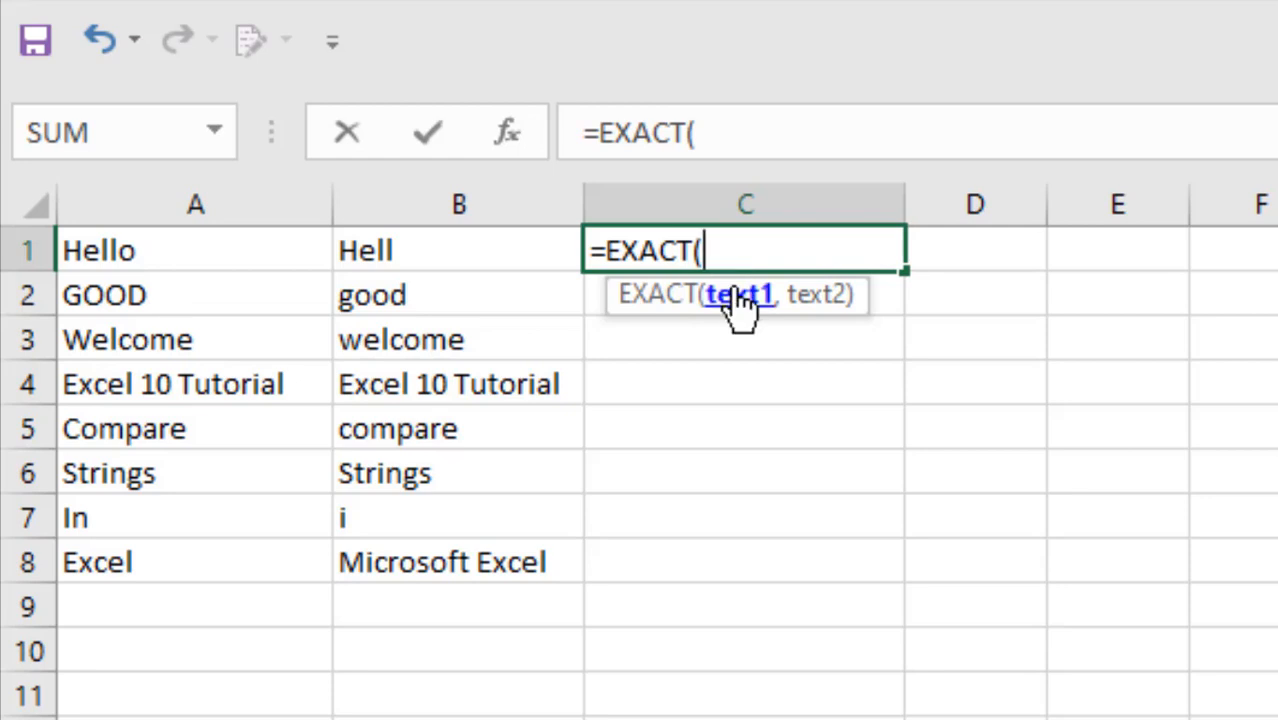
click(196, 250)
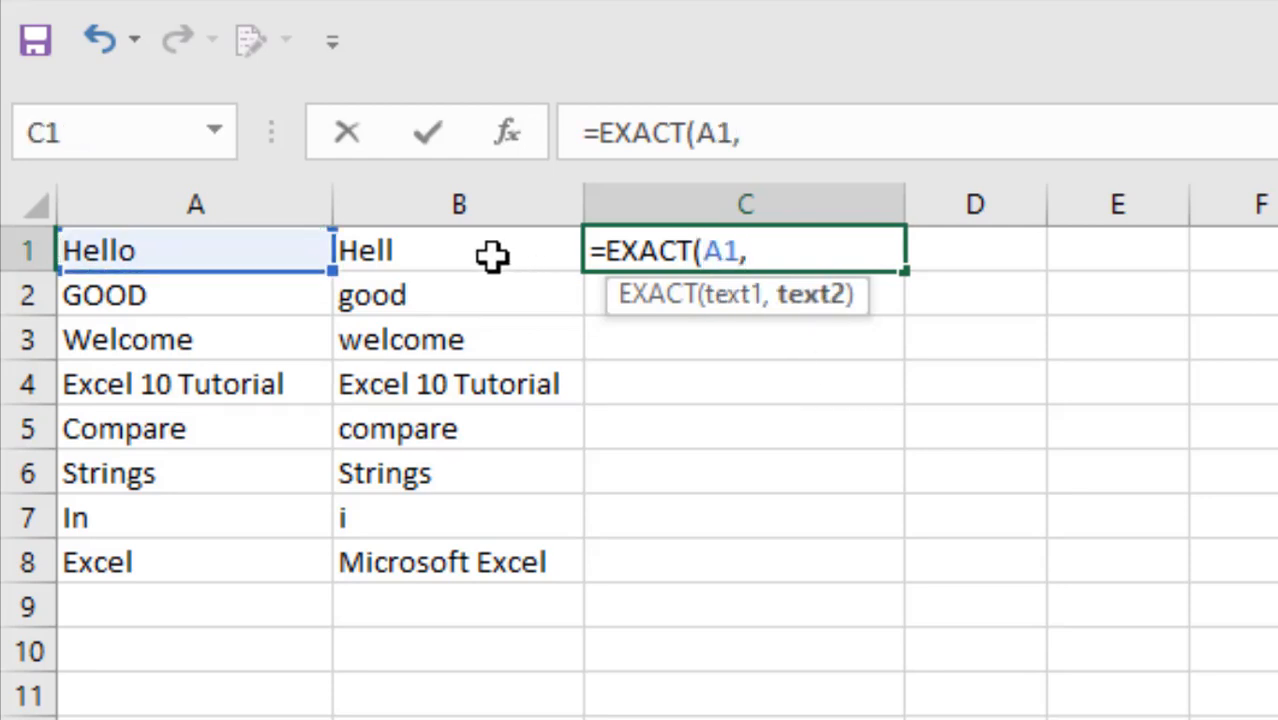
click(460, 250)
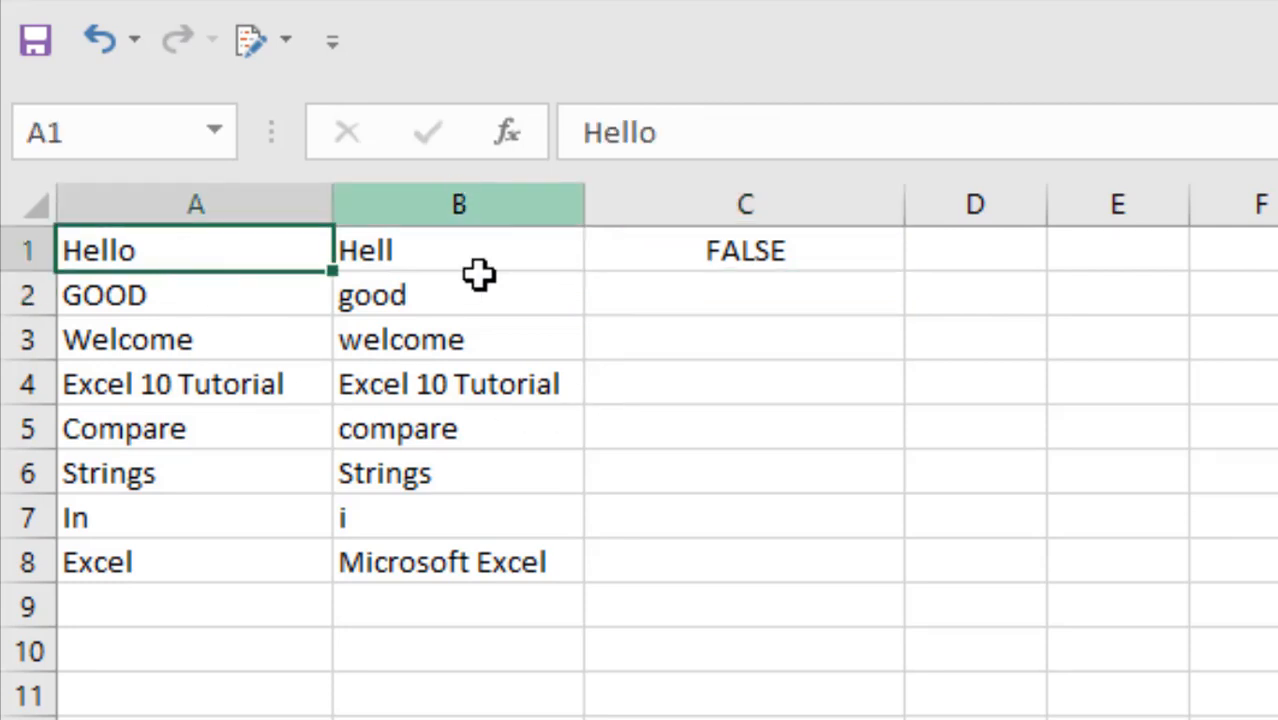
click(458, 250)
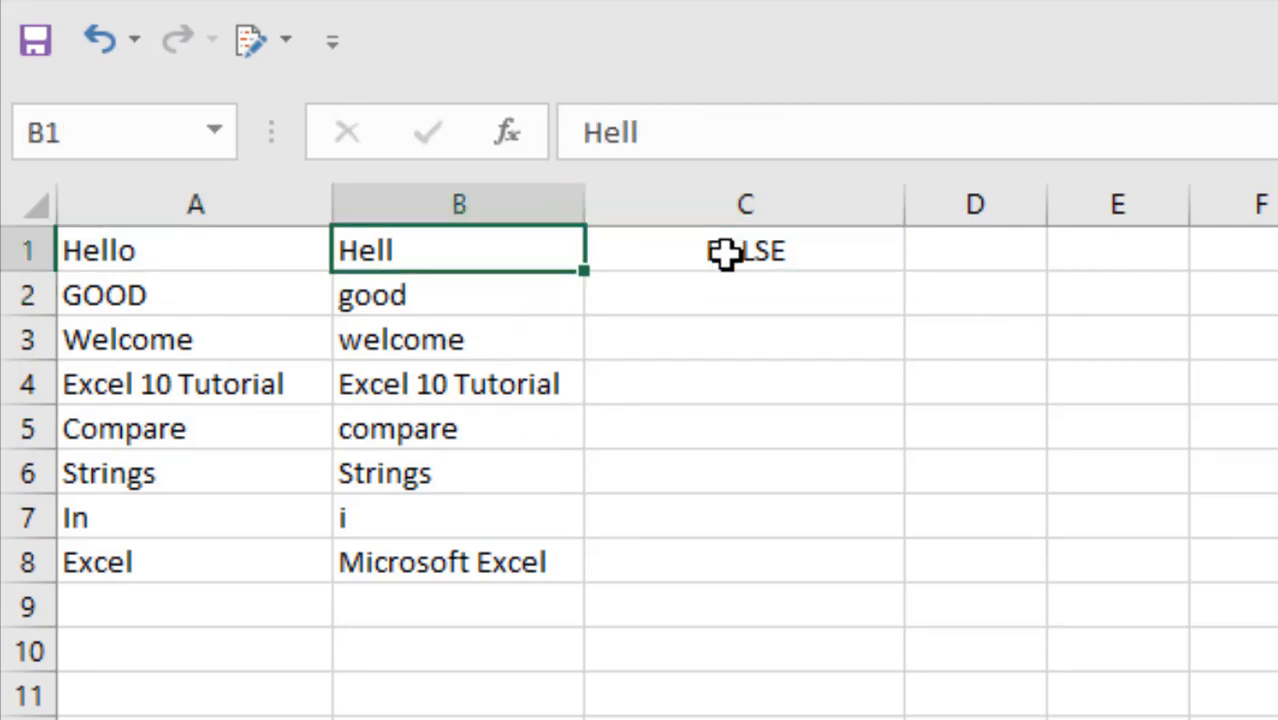
click(744, 250)
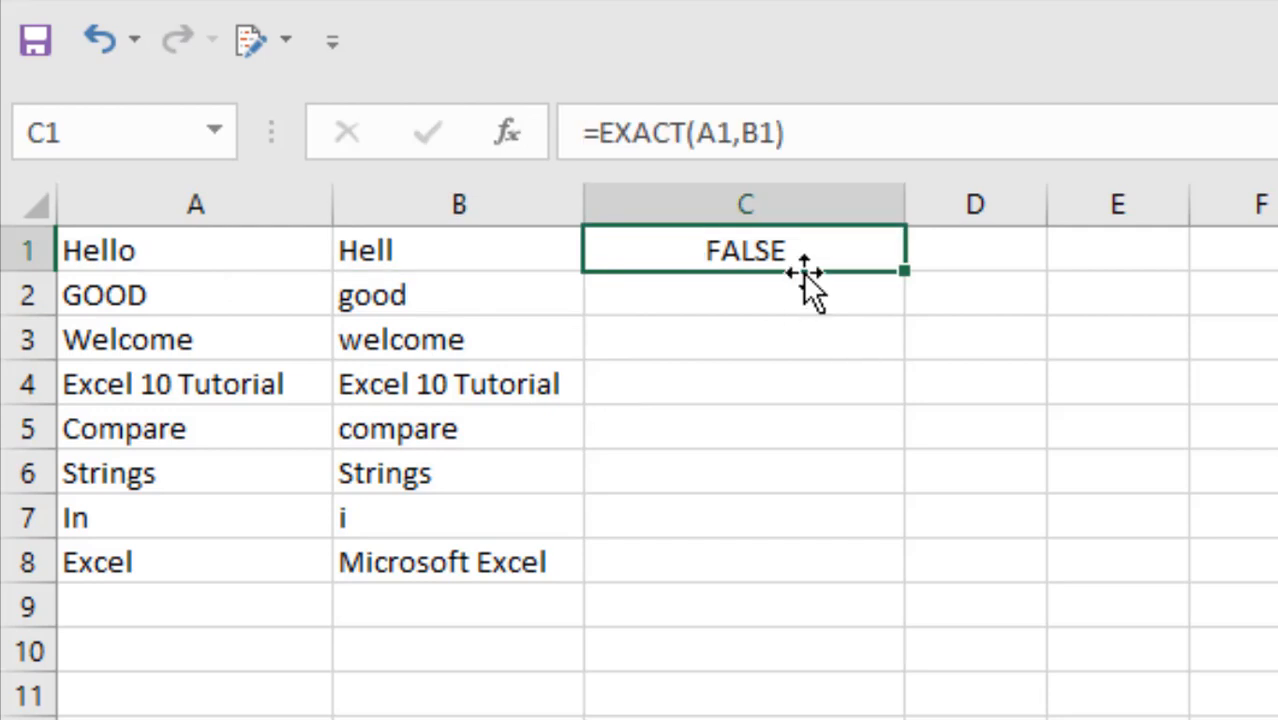
mouse_move(908, 276)
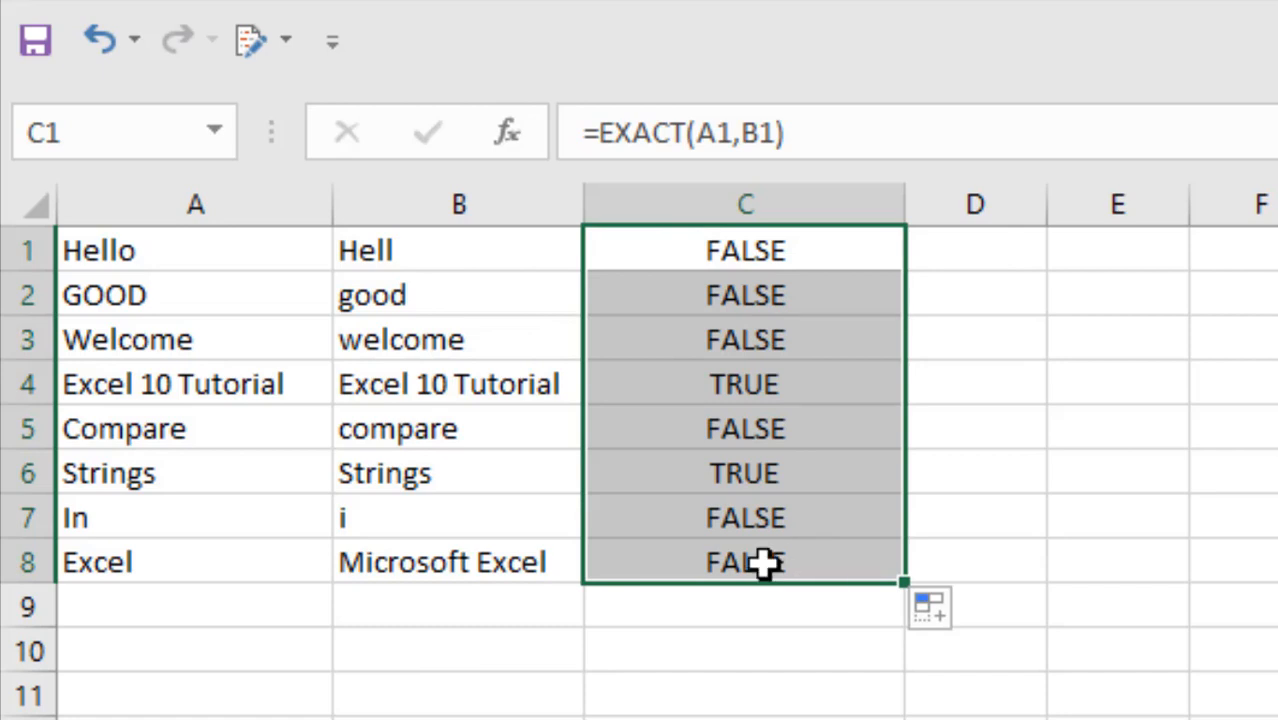
mouse_move(428, 372)
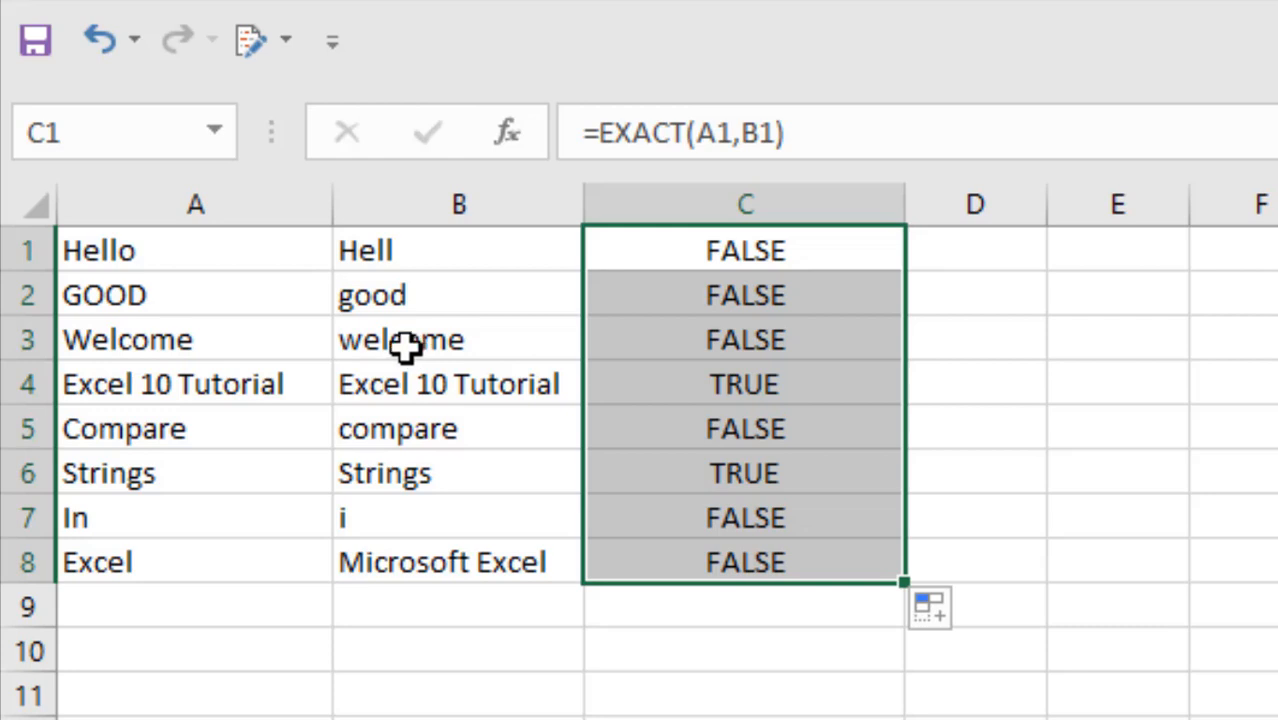
mouse_move(858, 366)
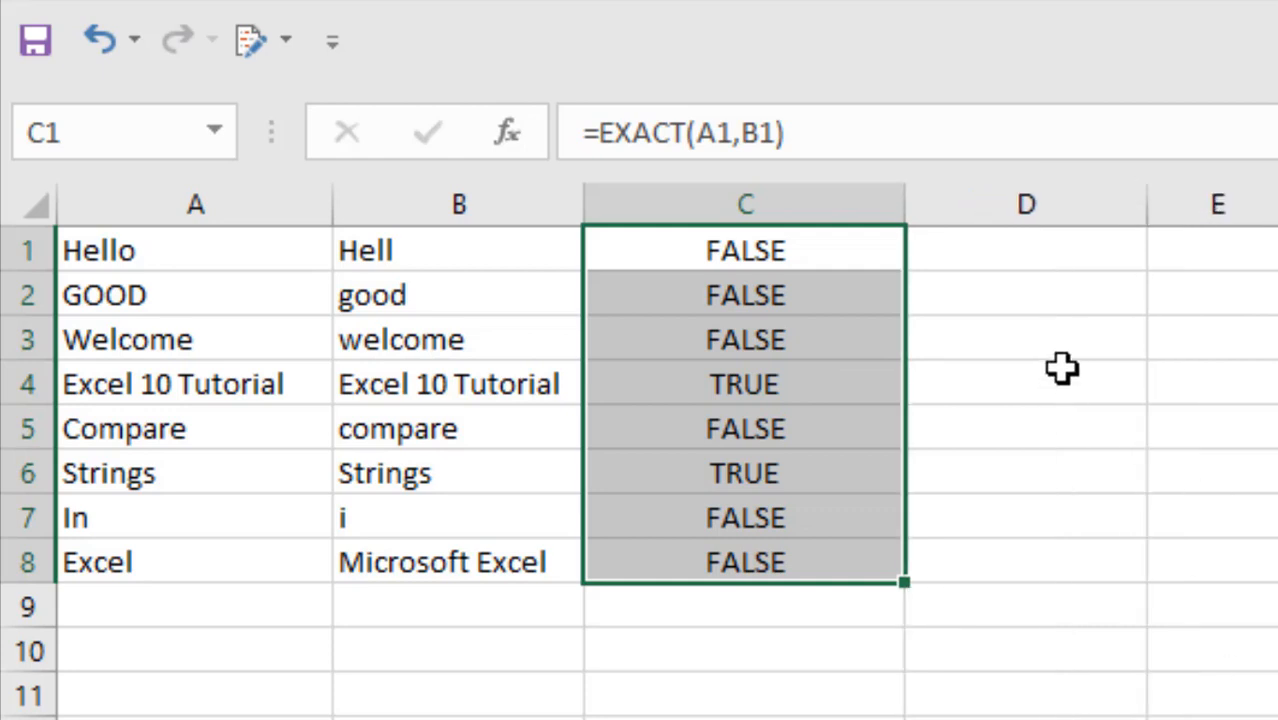
Select D1 to start the second comparison column.
click(1024, 250)
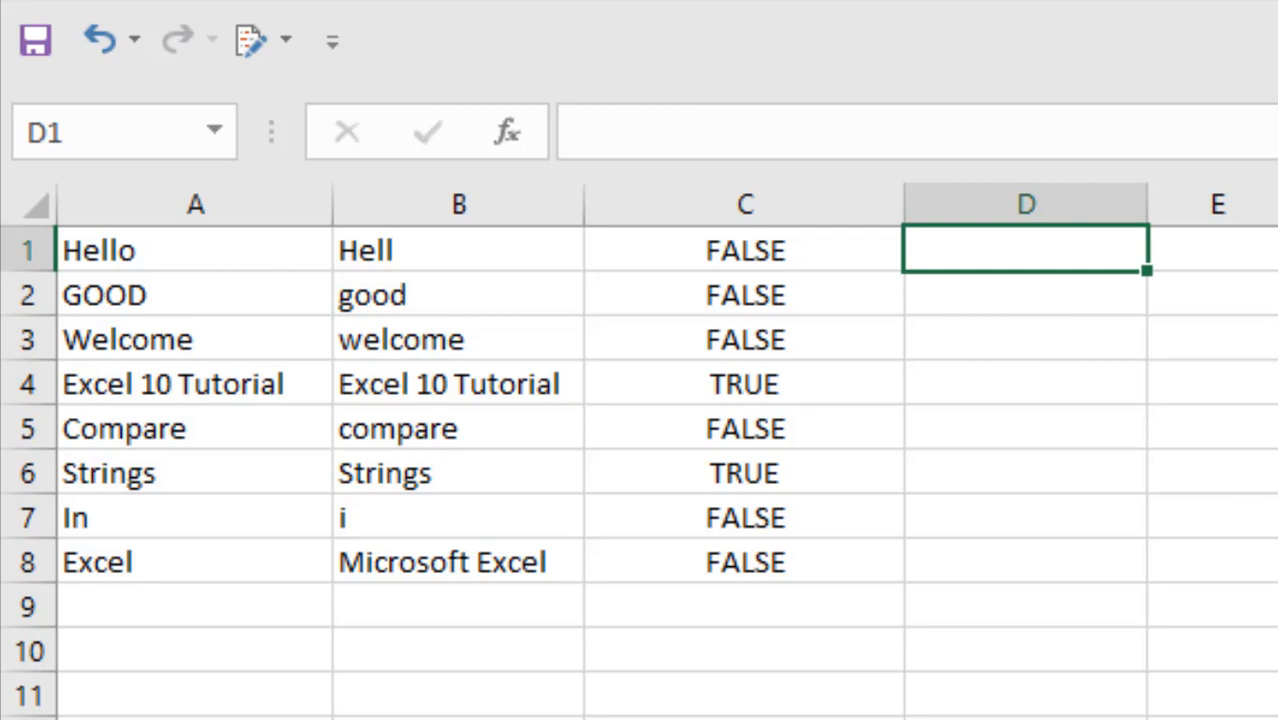
Enter =A1=B1 in D1 and fill the case-insensitive check down to D8.
text(=A1)
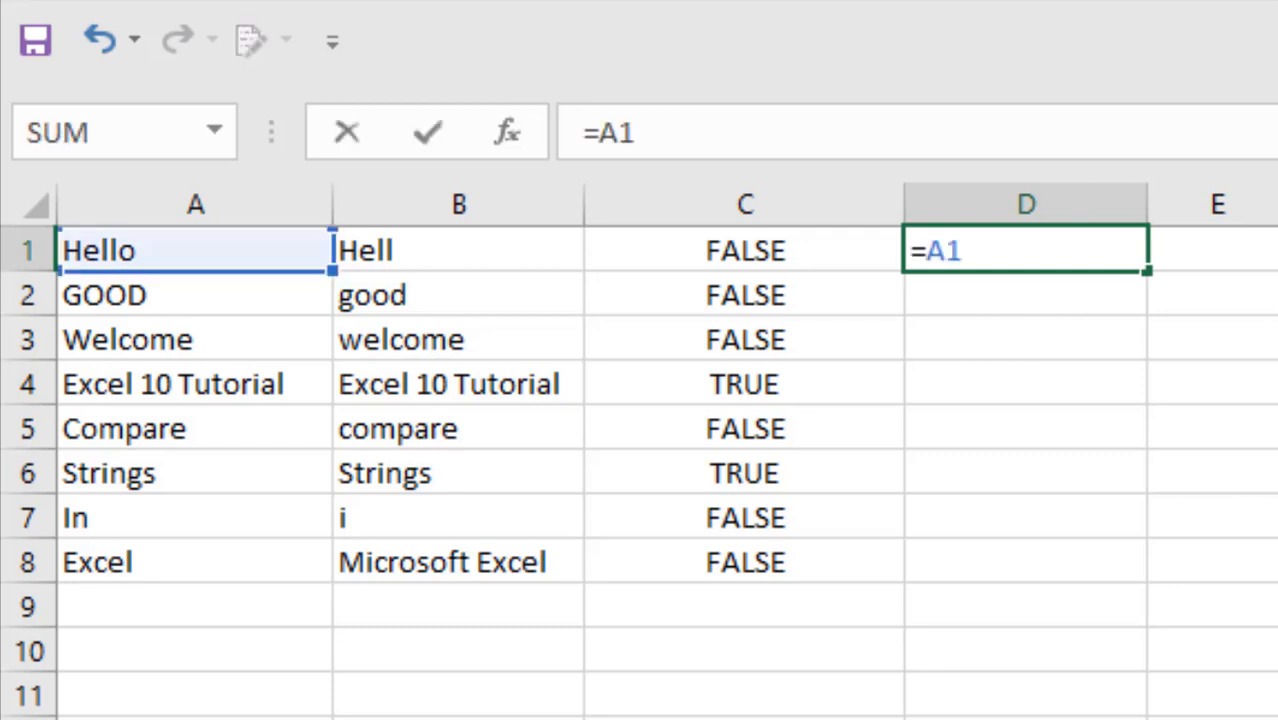
click(458, 250)
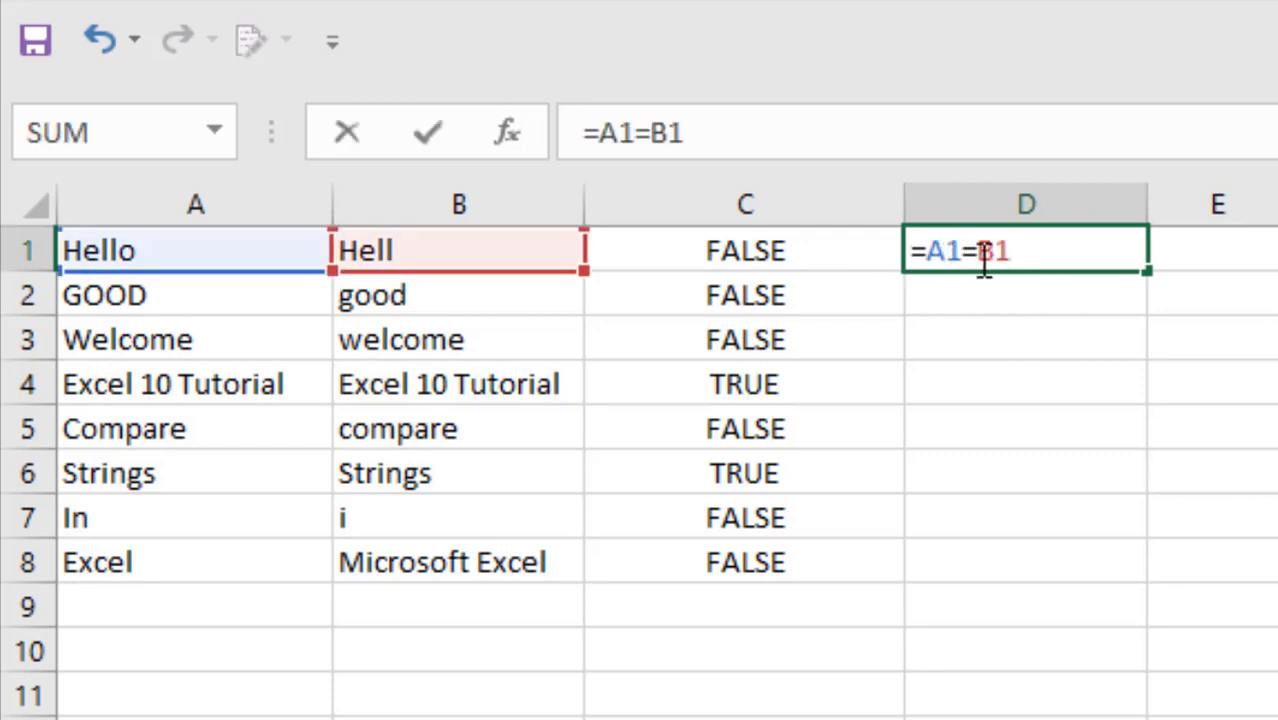
mouse_move(320, 264)
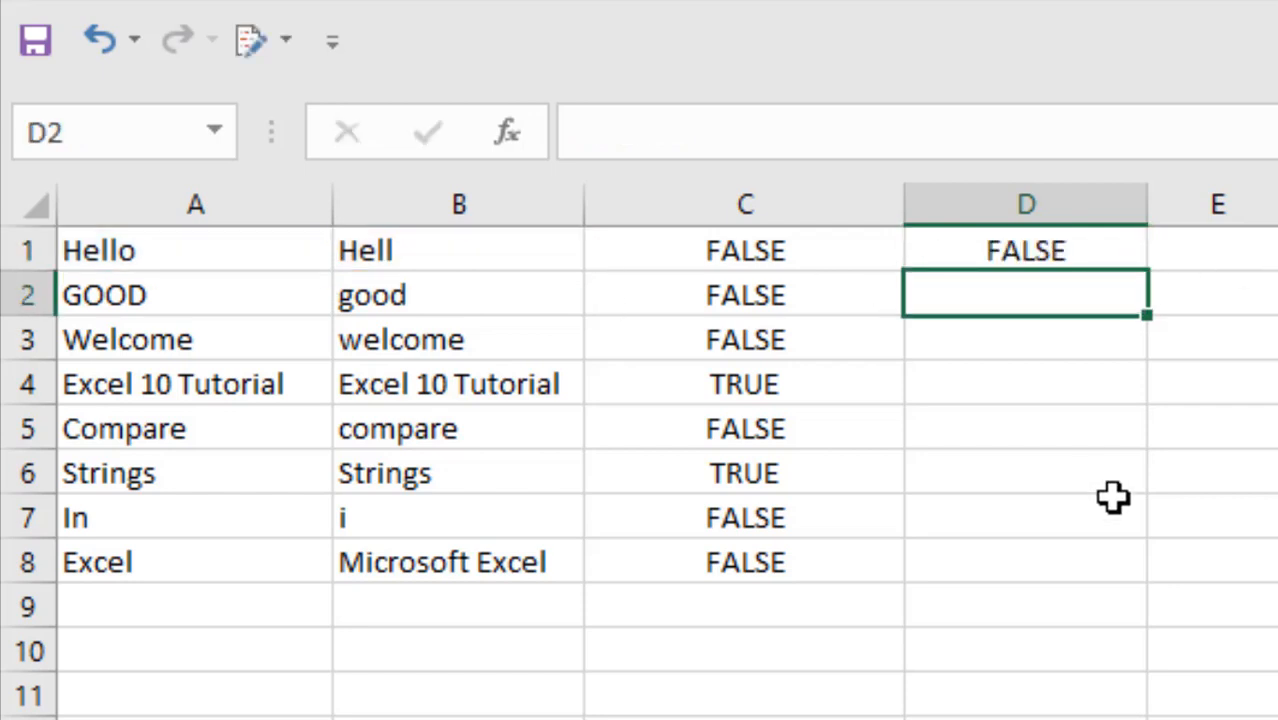
click(160, 250)
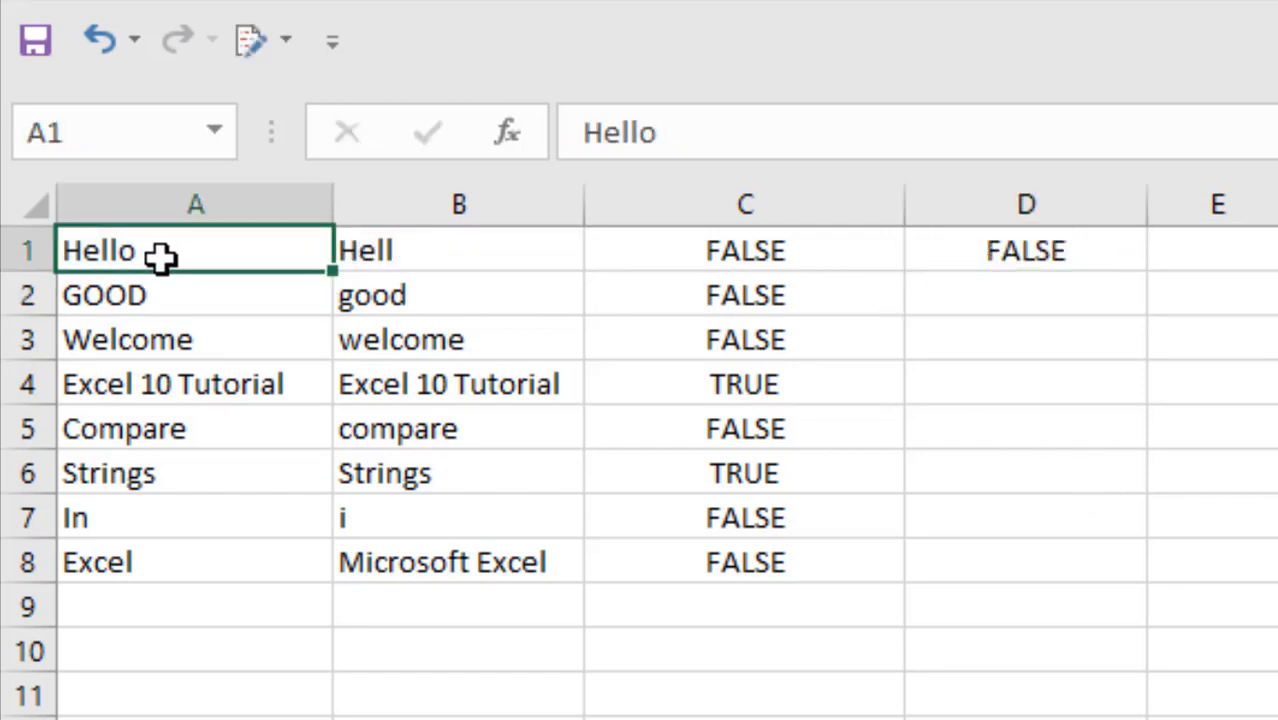
click(460, 250)
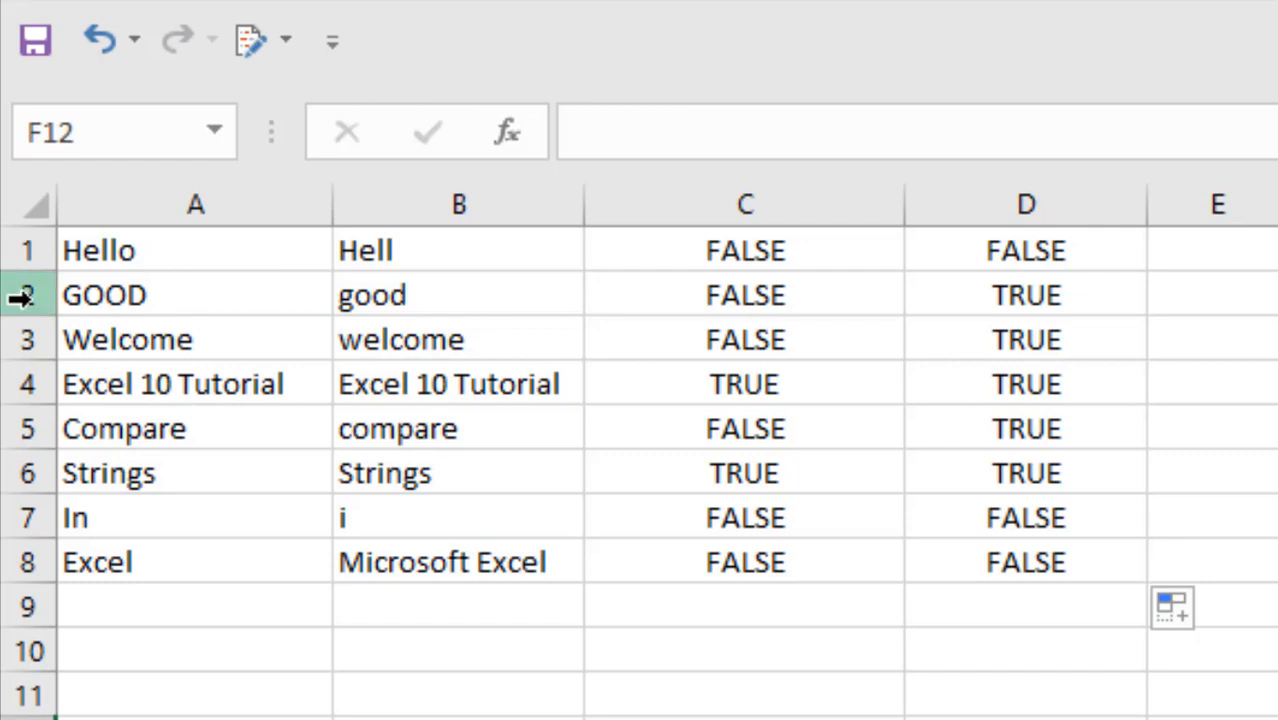
click(196, 294)
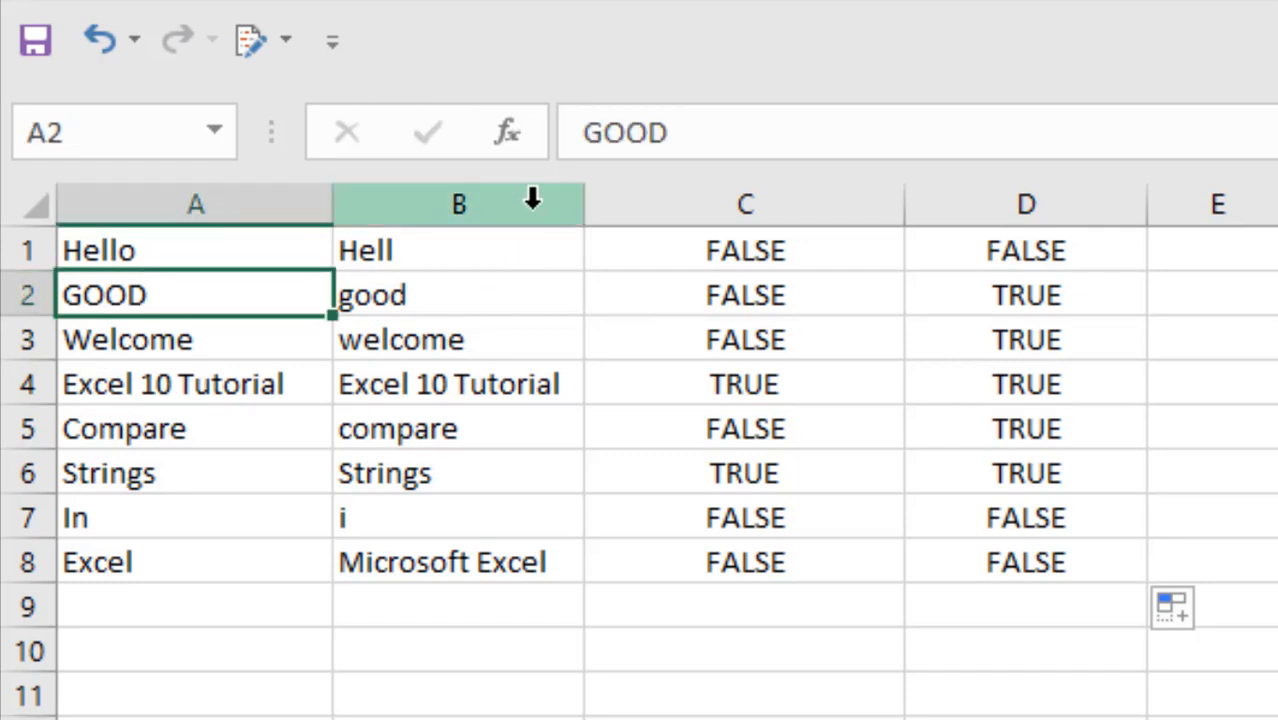
click(460, 294)
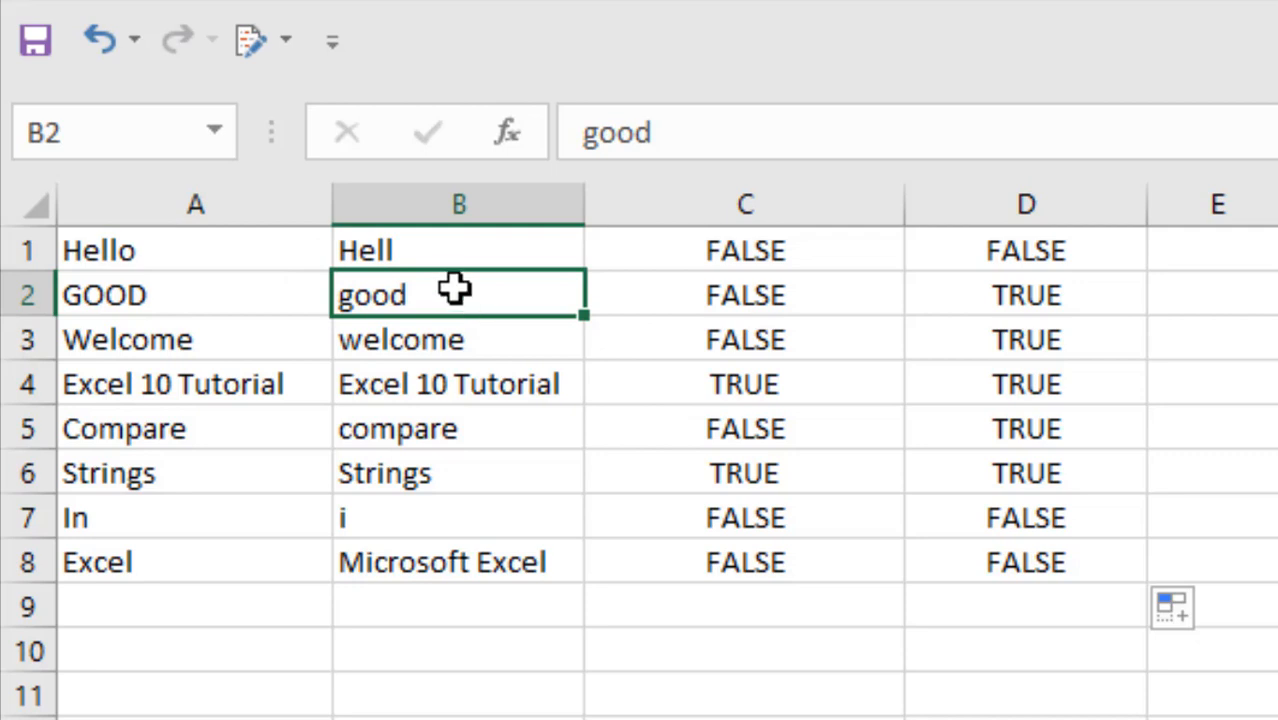
mouse_move(448, 294)
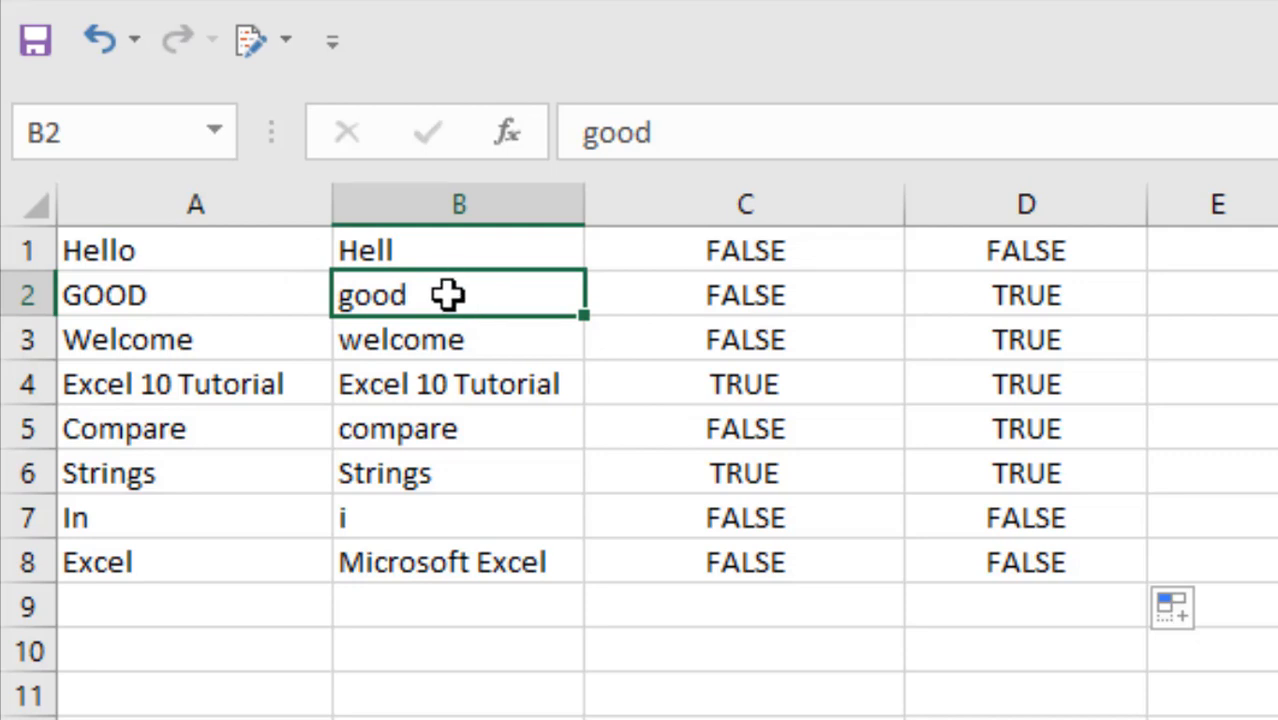
click(744, 294)
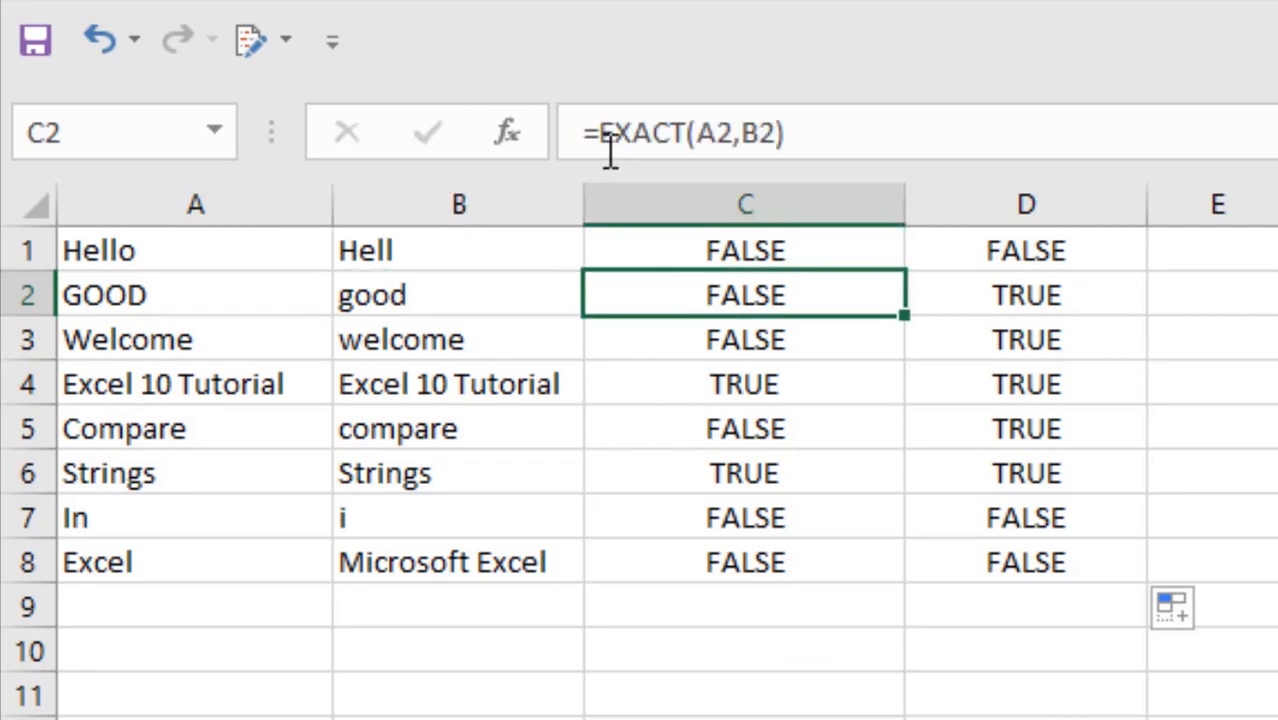
mouse_move(744, 296)
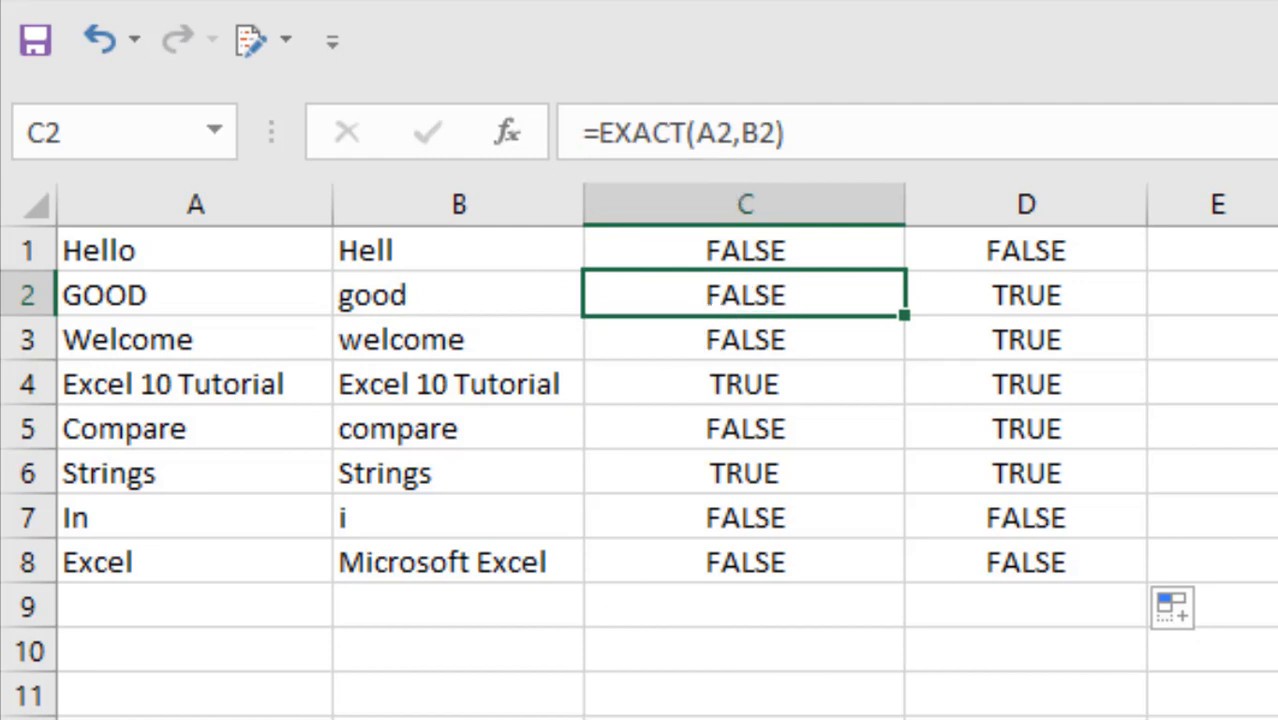
click(1024, 294)
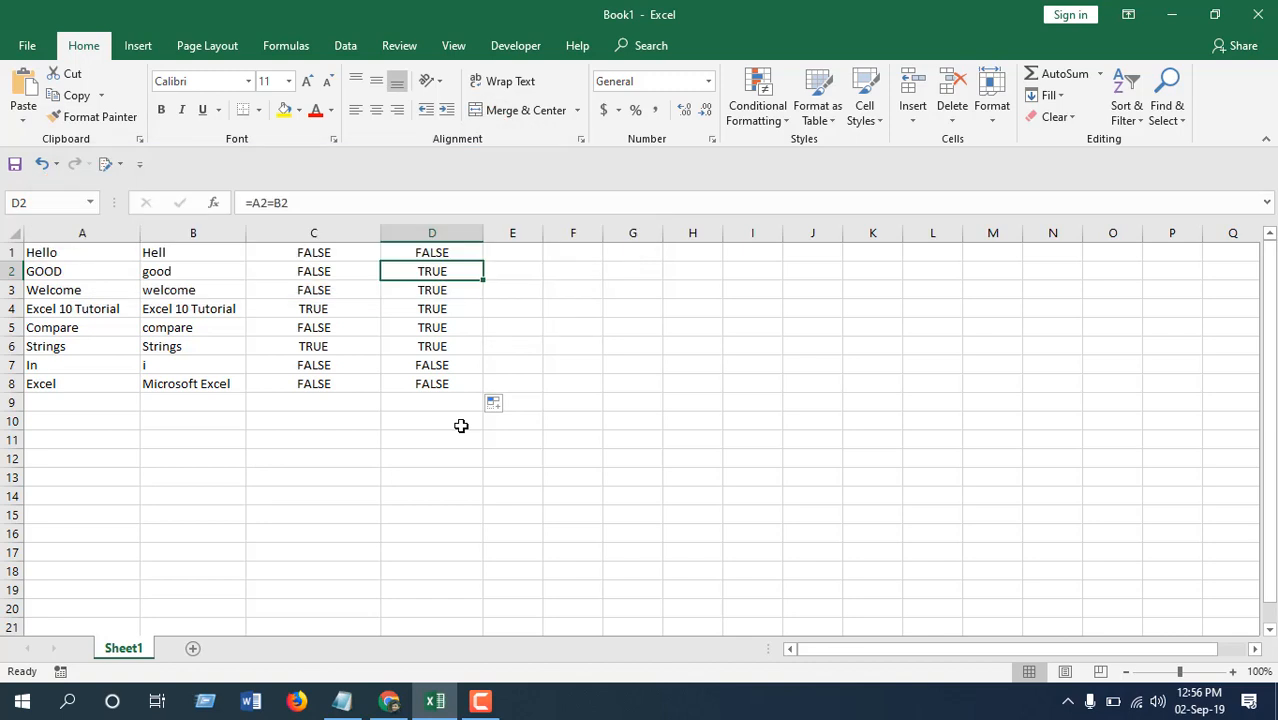
mouse_move(464, 448)
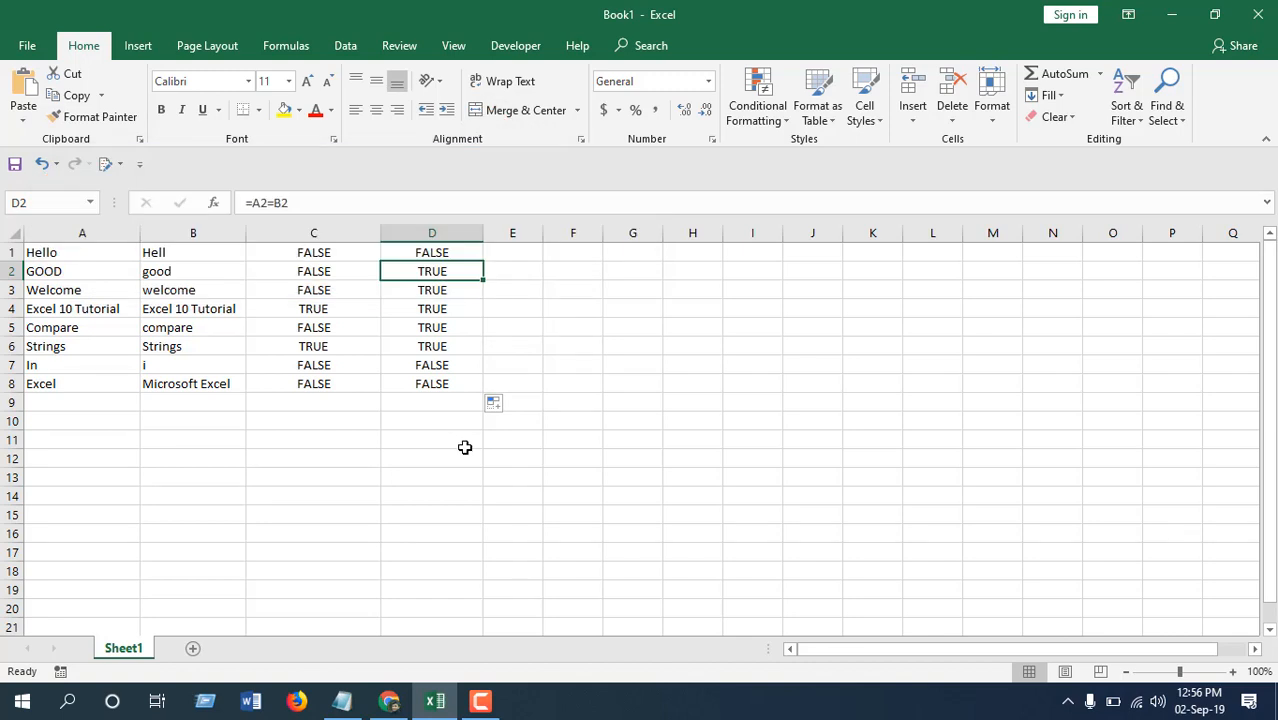